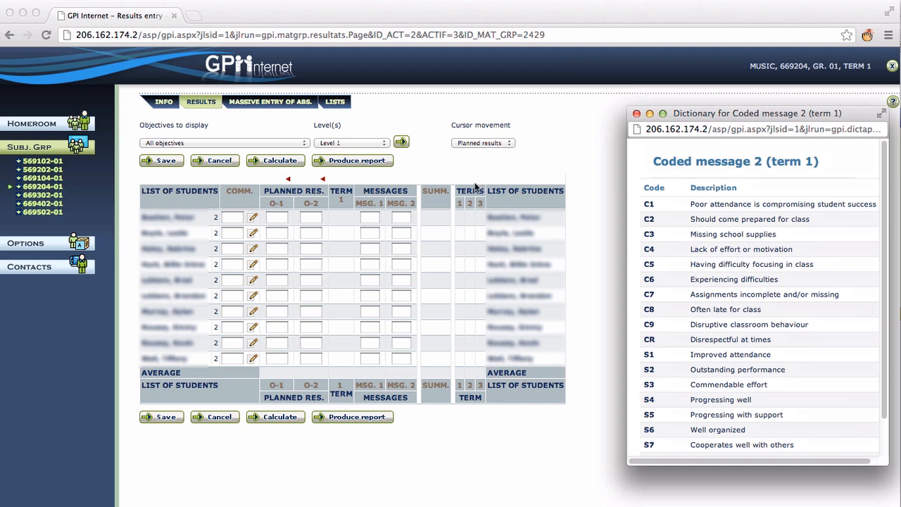
Fill MSG. 1 with c2 and MSG. 2 with s7 on the first student's row.
type("C")
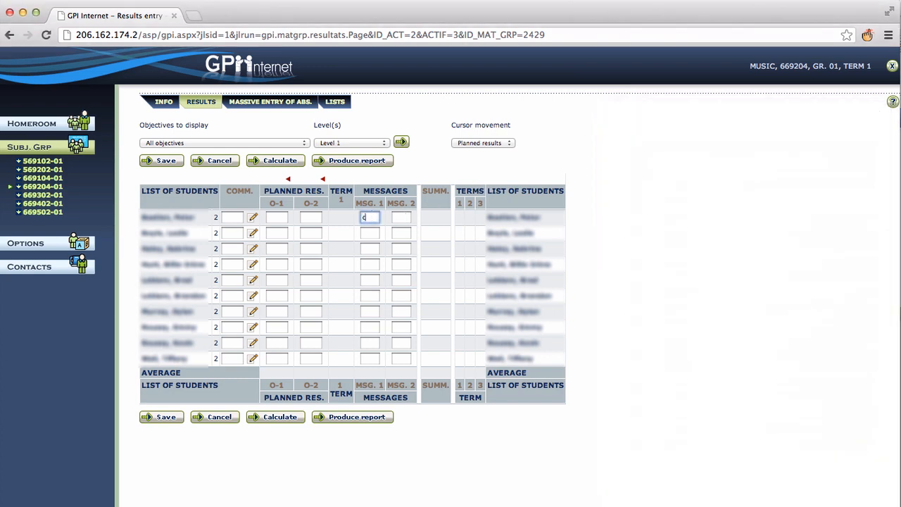
type("c2")
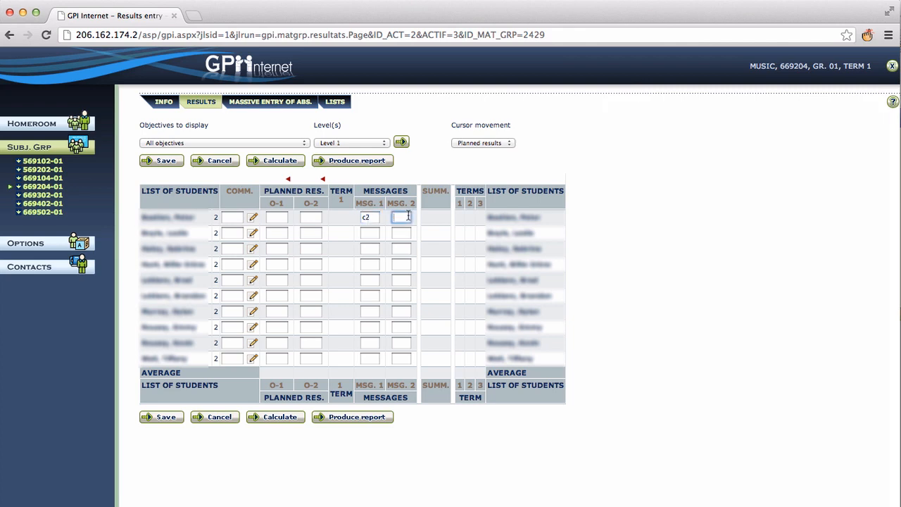
type("s7")
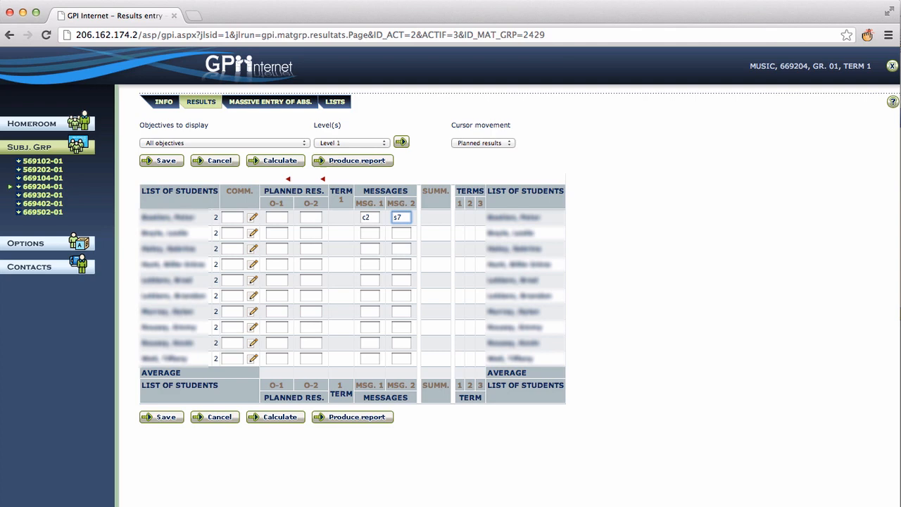
mouse_move(355, 335)
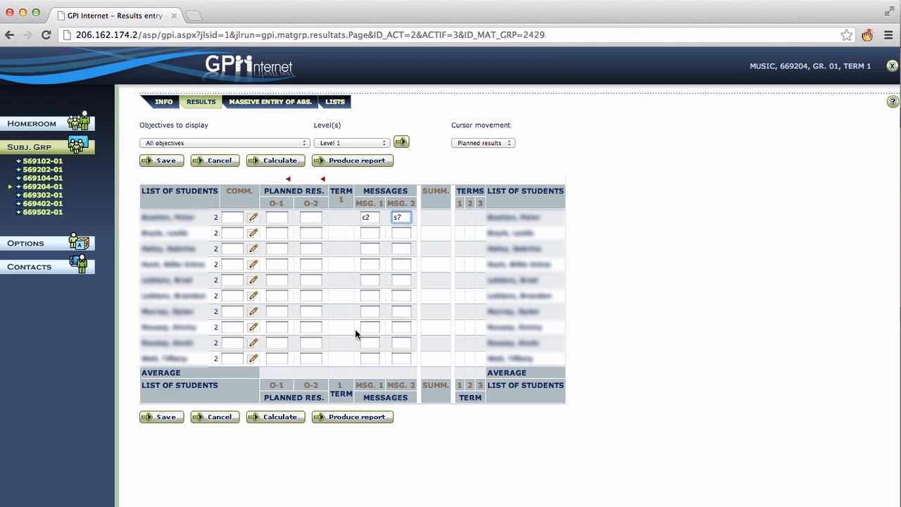
Calculate and save the results, then start the first student's comment editor.
left_click(274, 417)
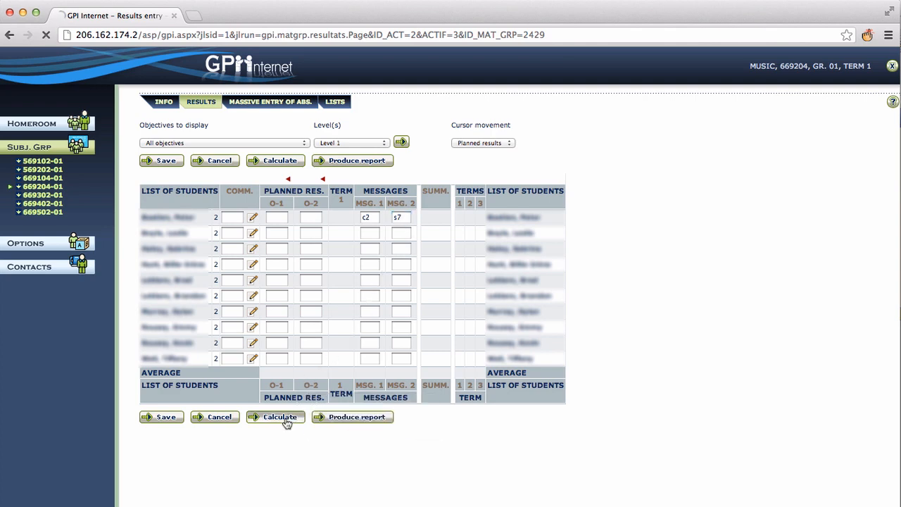
left_click(279, 417)
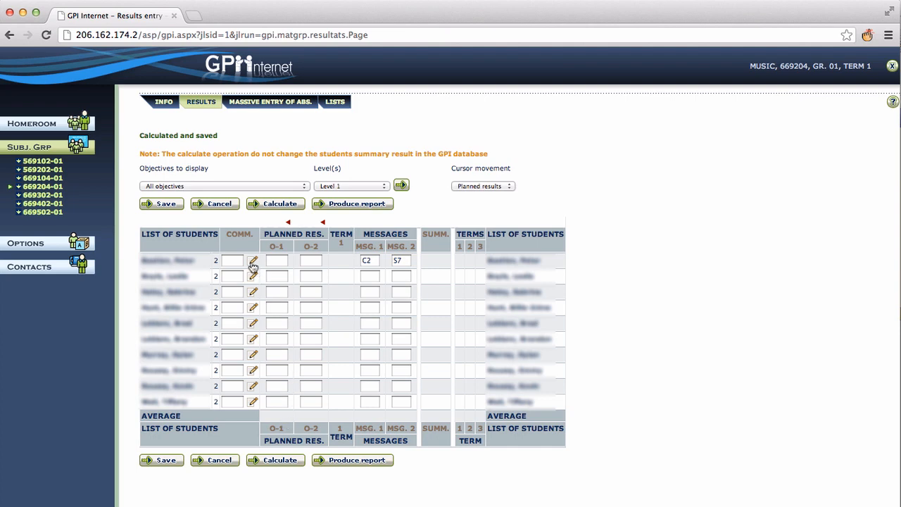
left_click(254, 260)
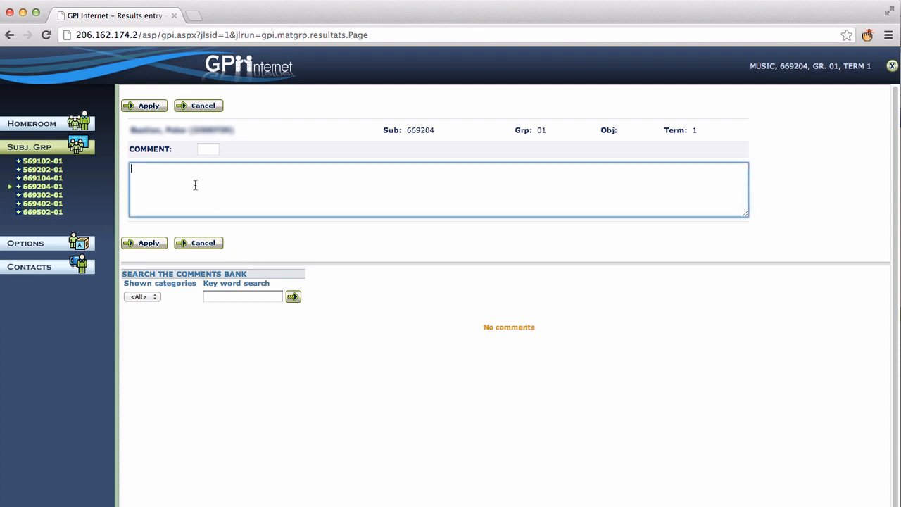
Type "Devin should bring spare batteries for his calculator to class." as the comment.
type("Devin should brin")
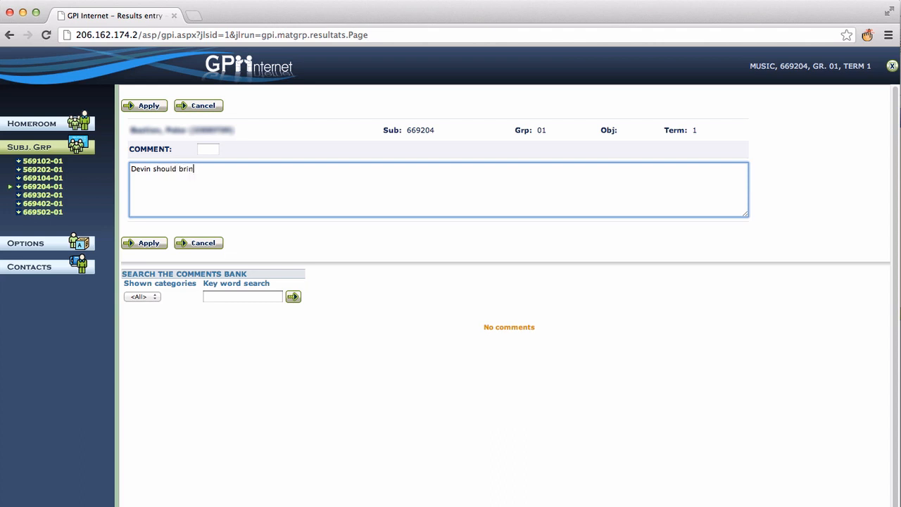
type("g spare")
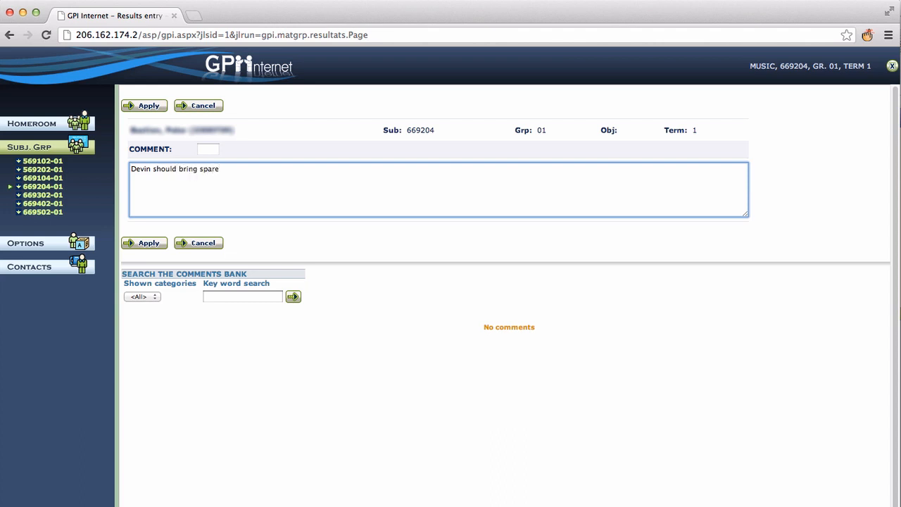
type("batteries")
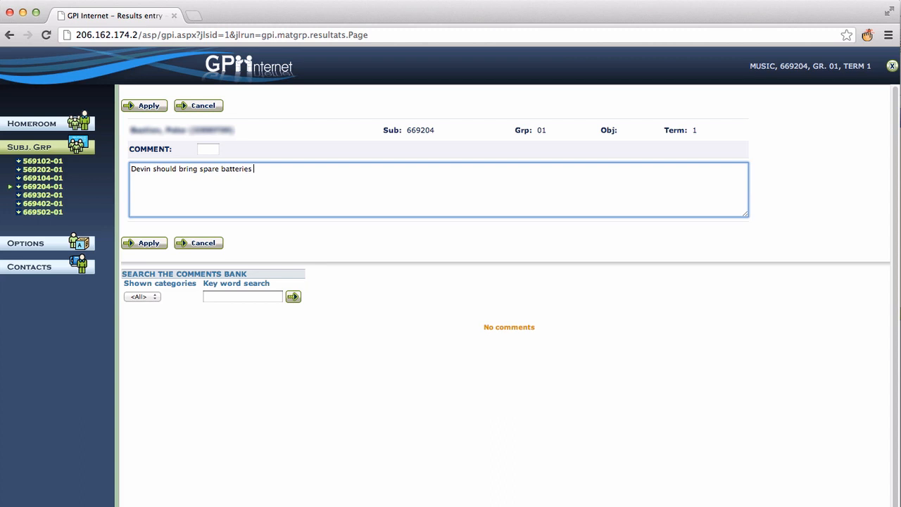
type("for his")
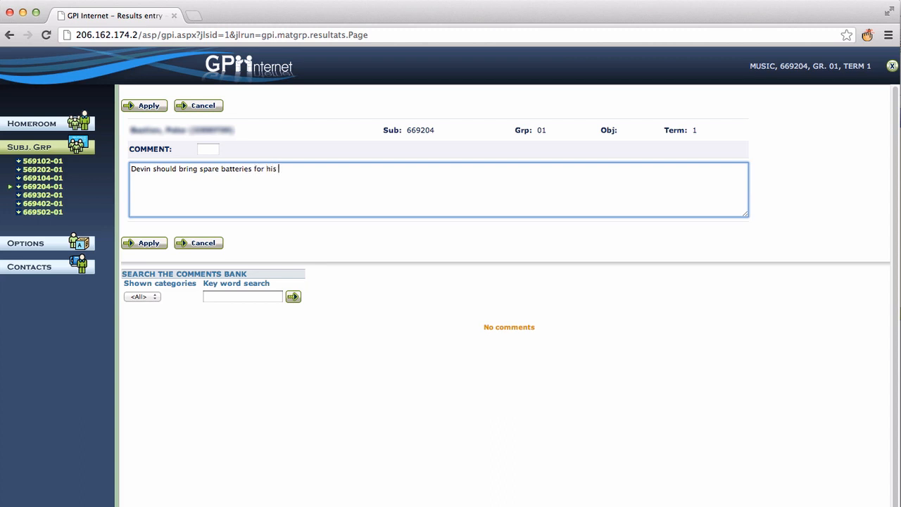
type("calculator to")
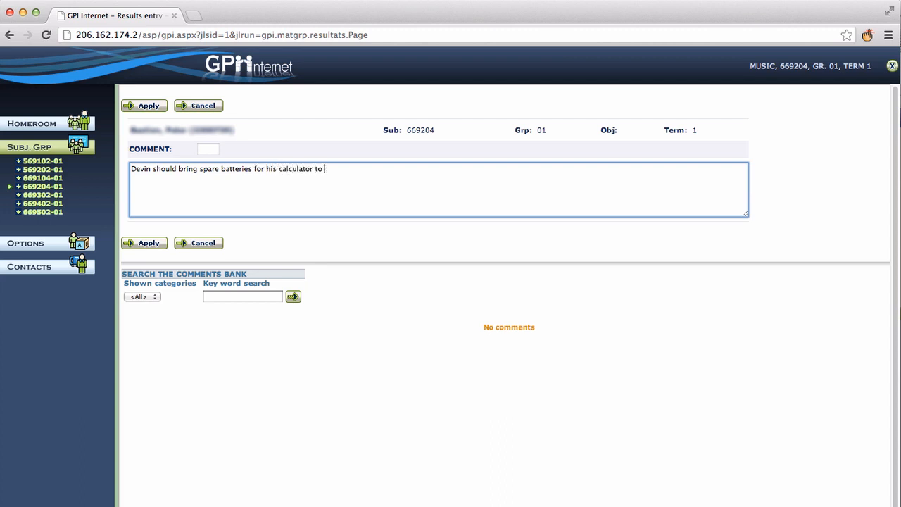
type("class.")
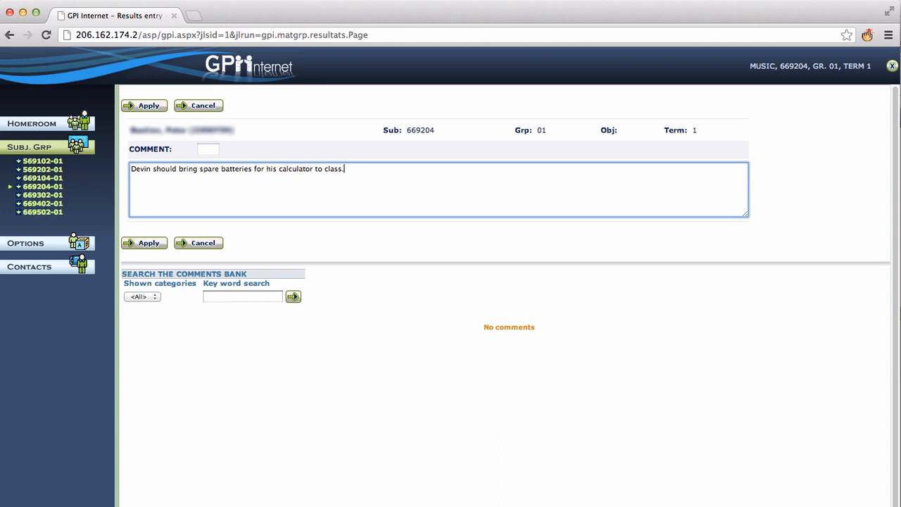